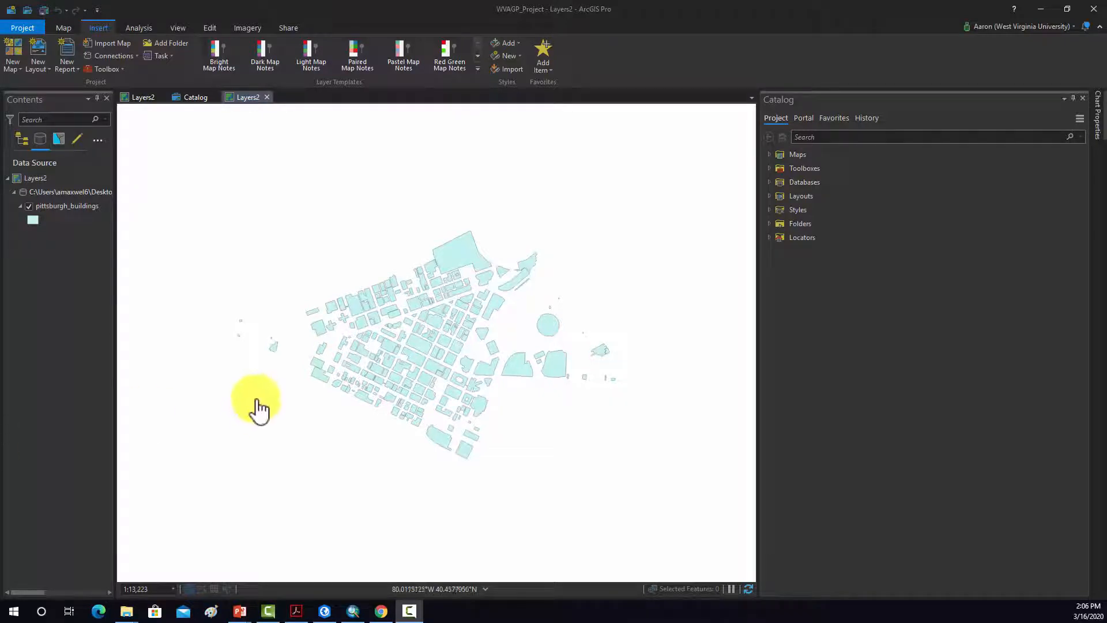
mouse_move(221, 221)
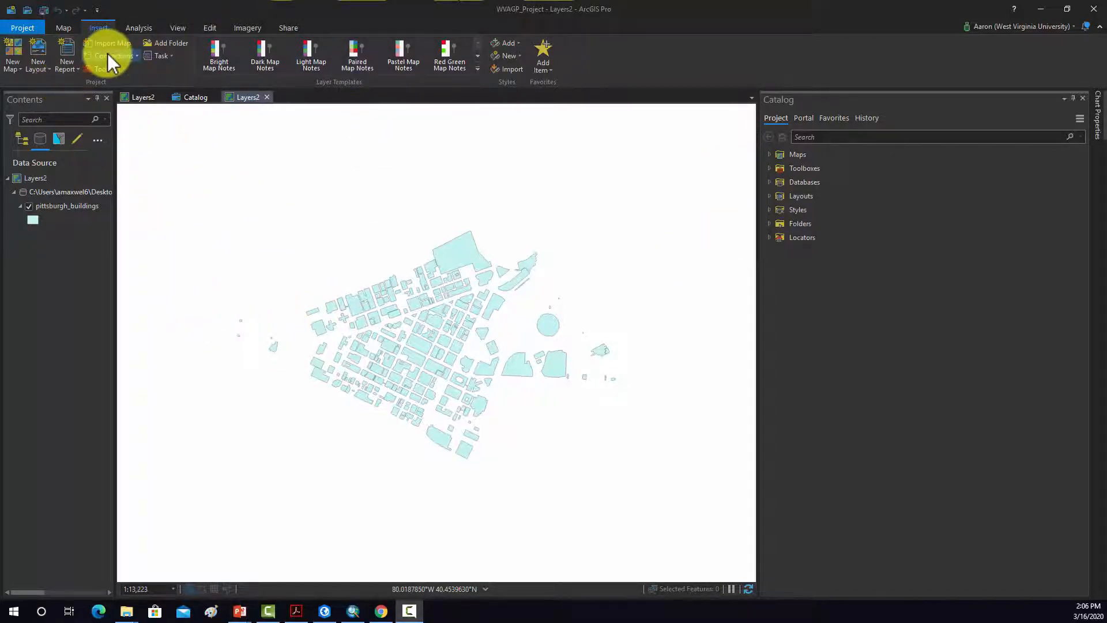
Show the Connections list of new data connection types from the Insert ribbon
click(113, 55)
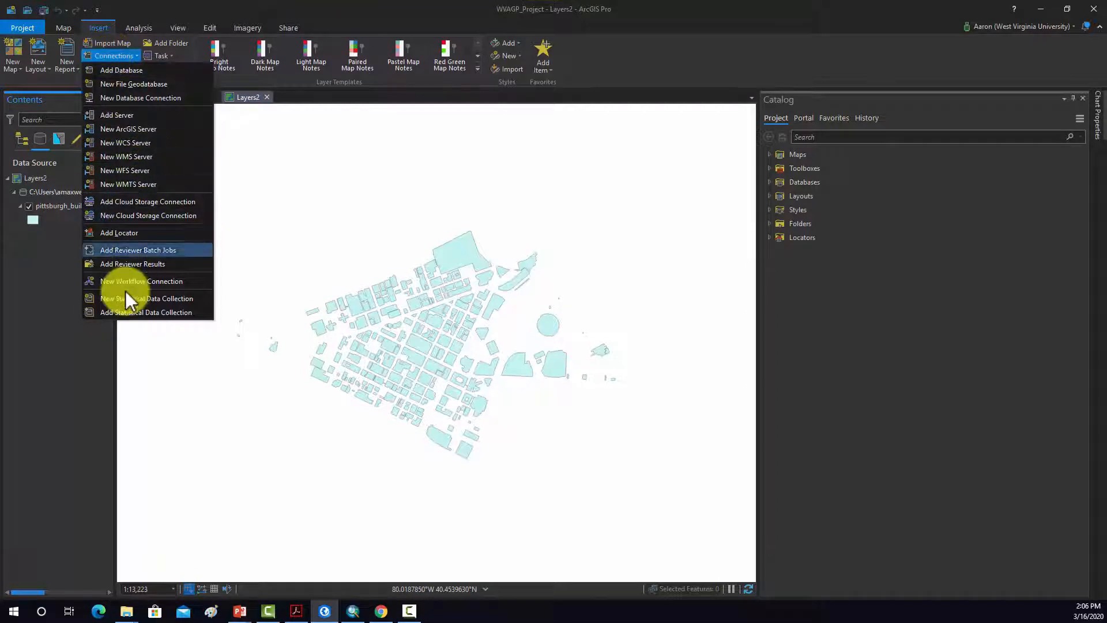
mouse_move(133, 170)
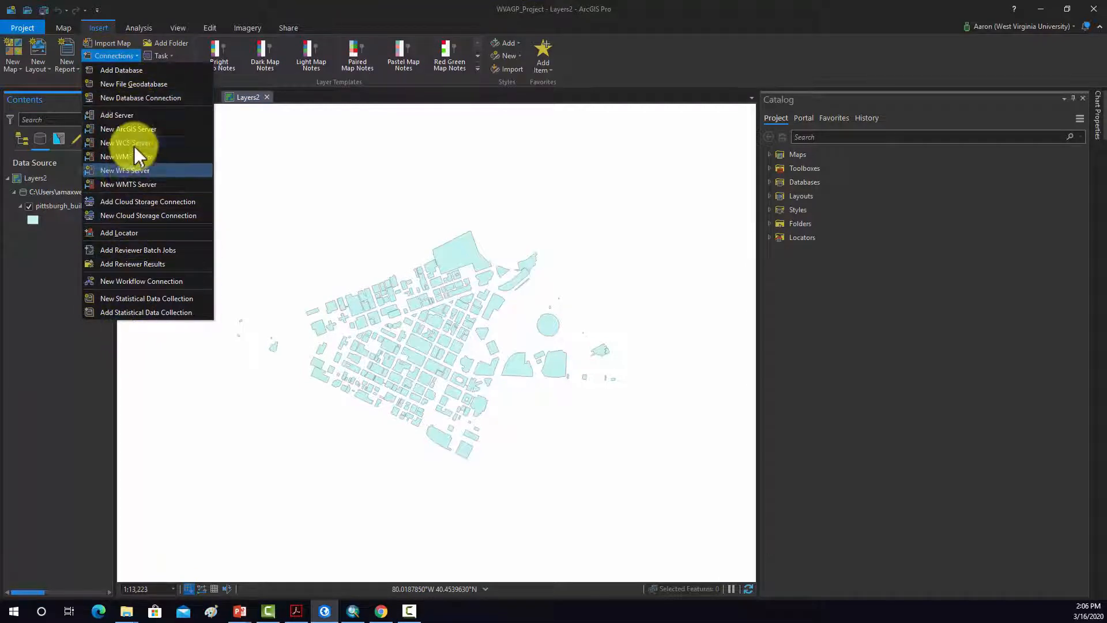
mouse_move(110, 103)
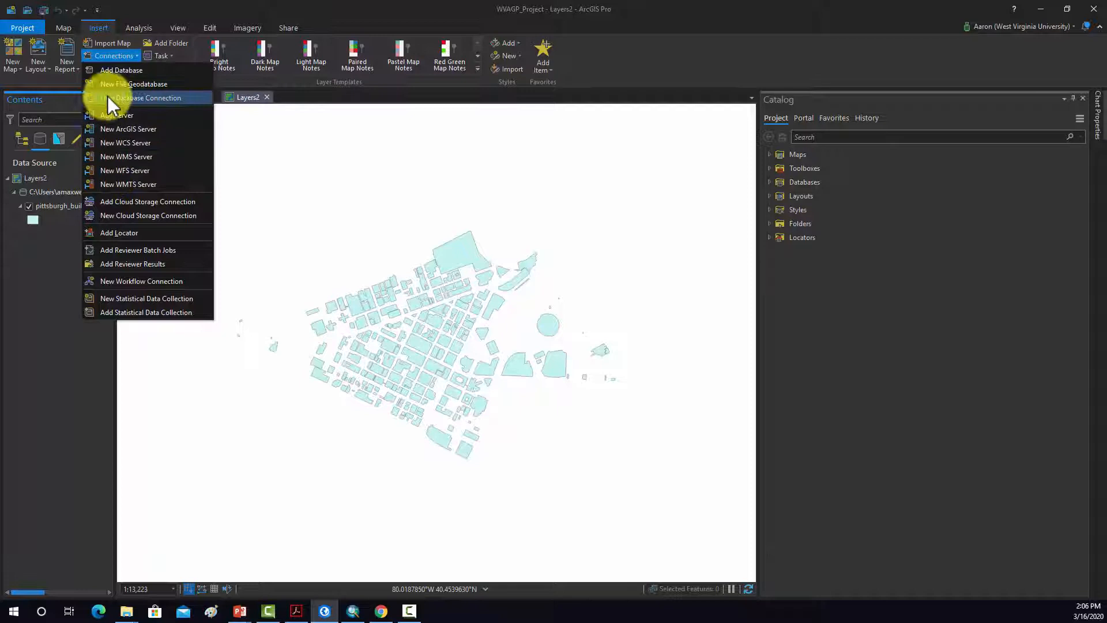
mouse_move(120, 71)
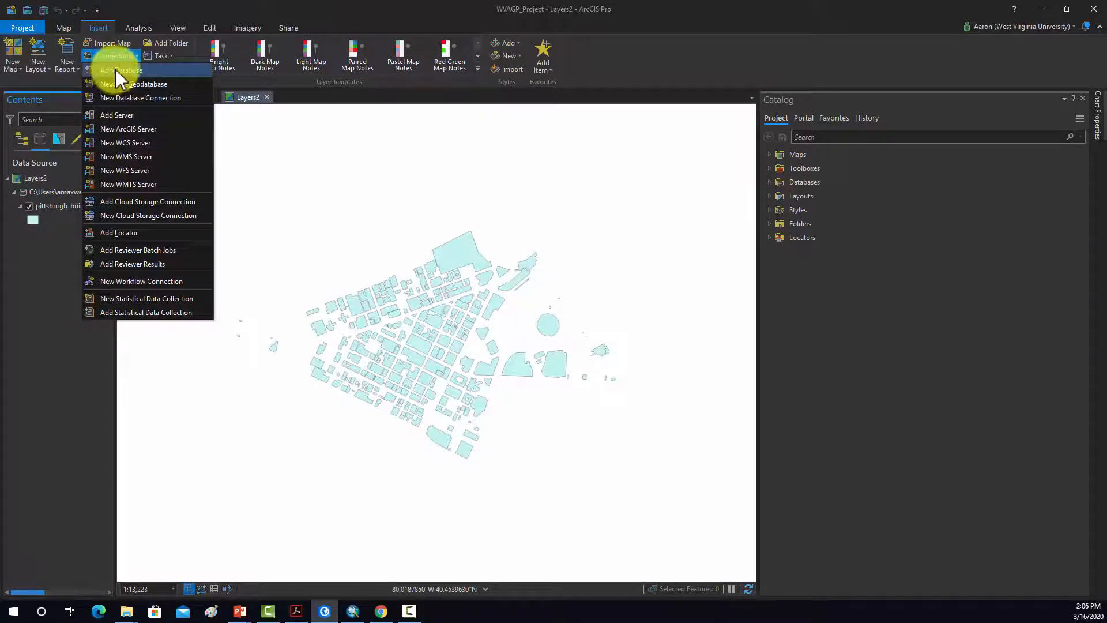
mouse_move(134, 84)
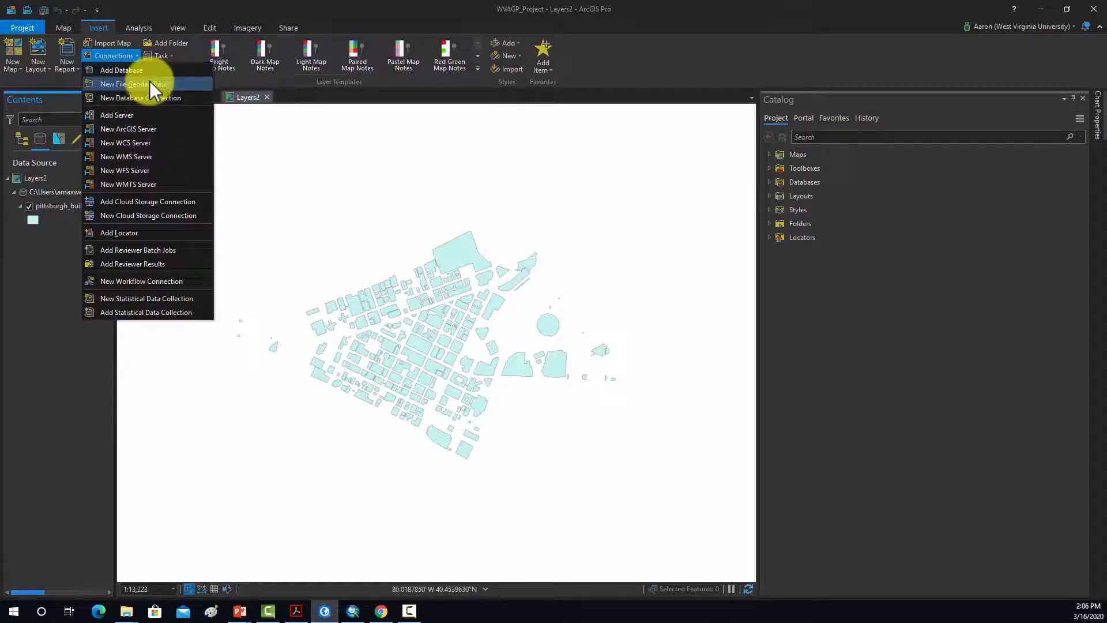
mouse_move(107, 143)
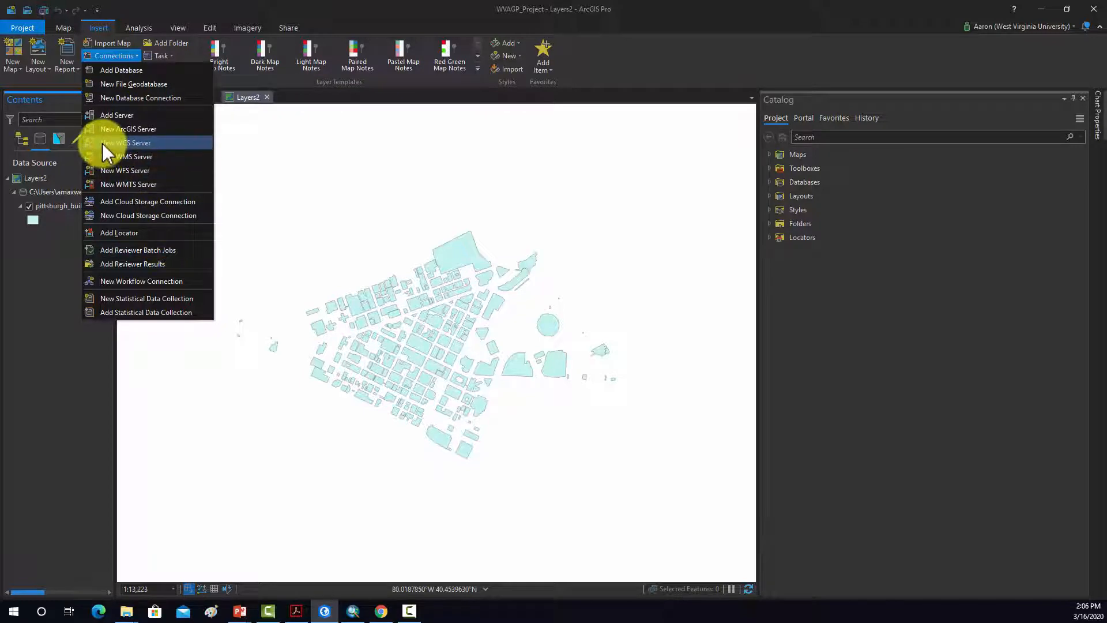
mouse_move(137, 134)
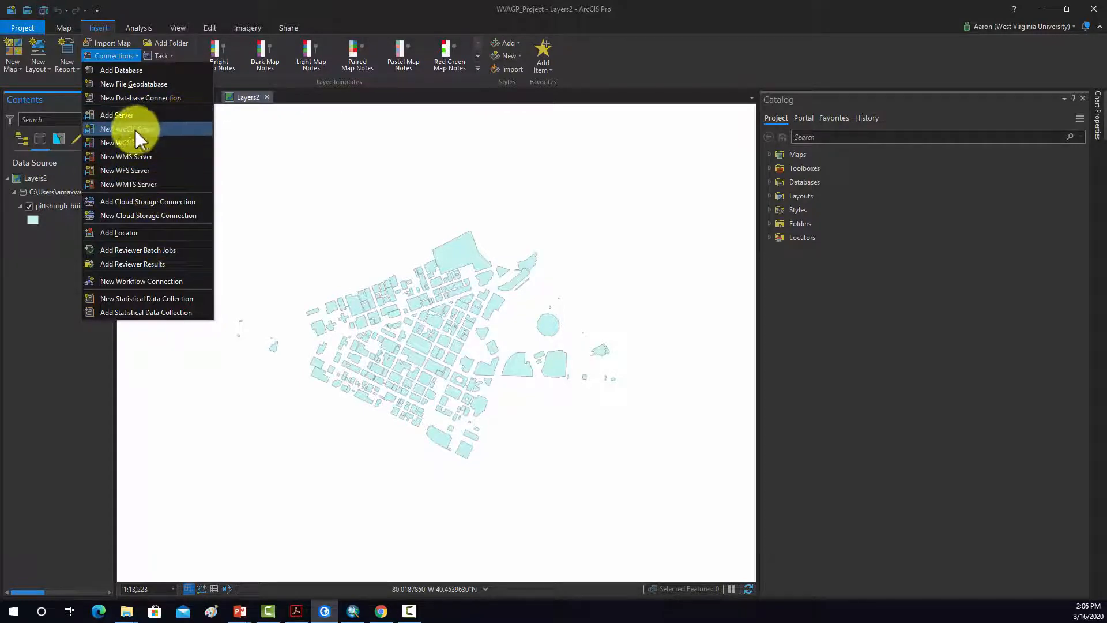
mouse_move(127, 185)
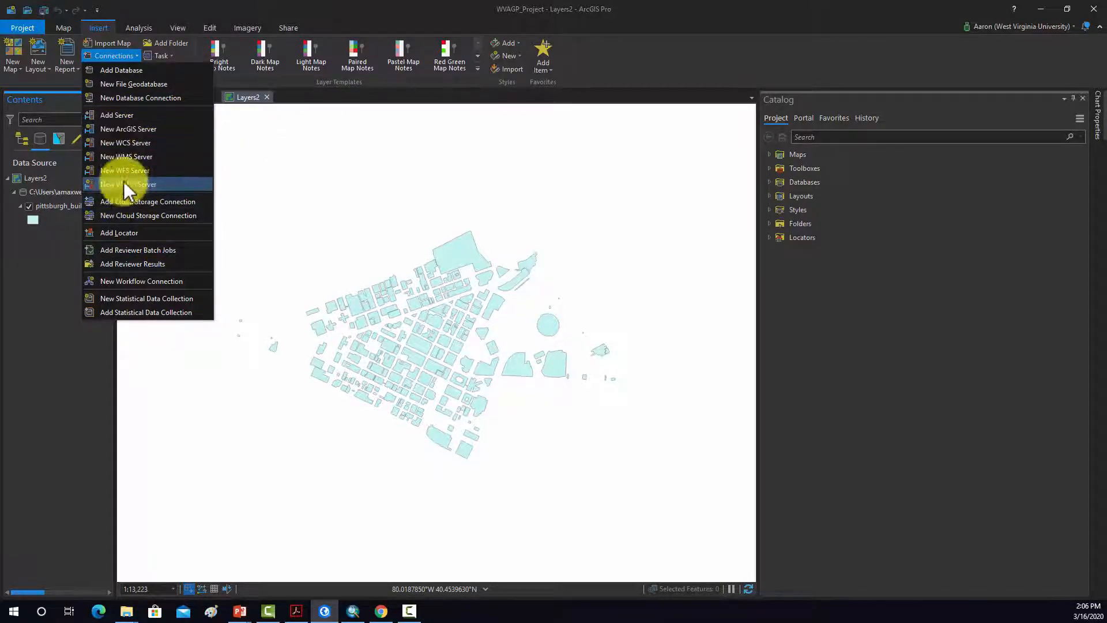
mouse_move(127, 237)
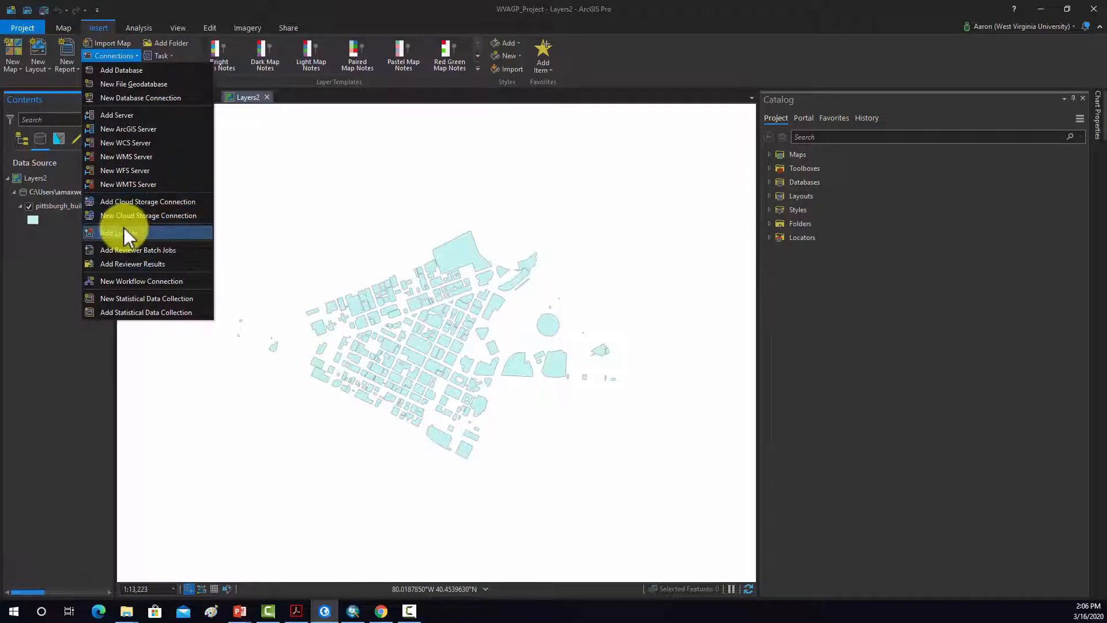
mouse_move(123, 254)
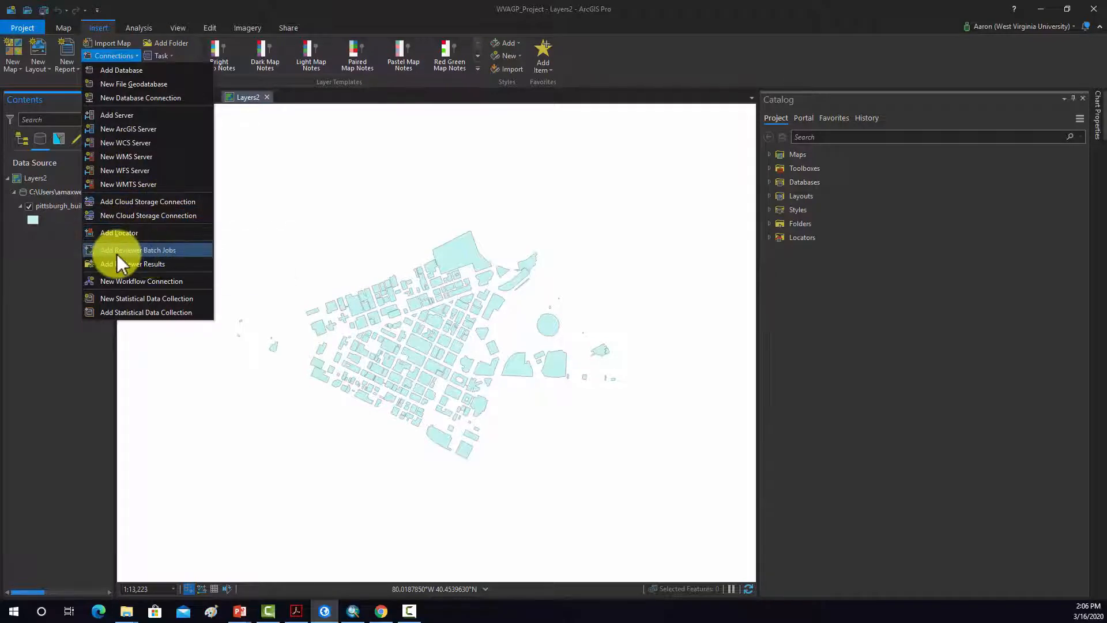
mouse_move(130, 171)
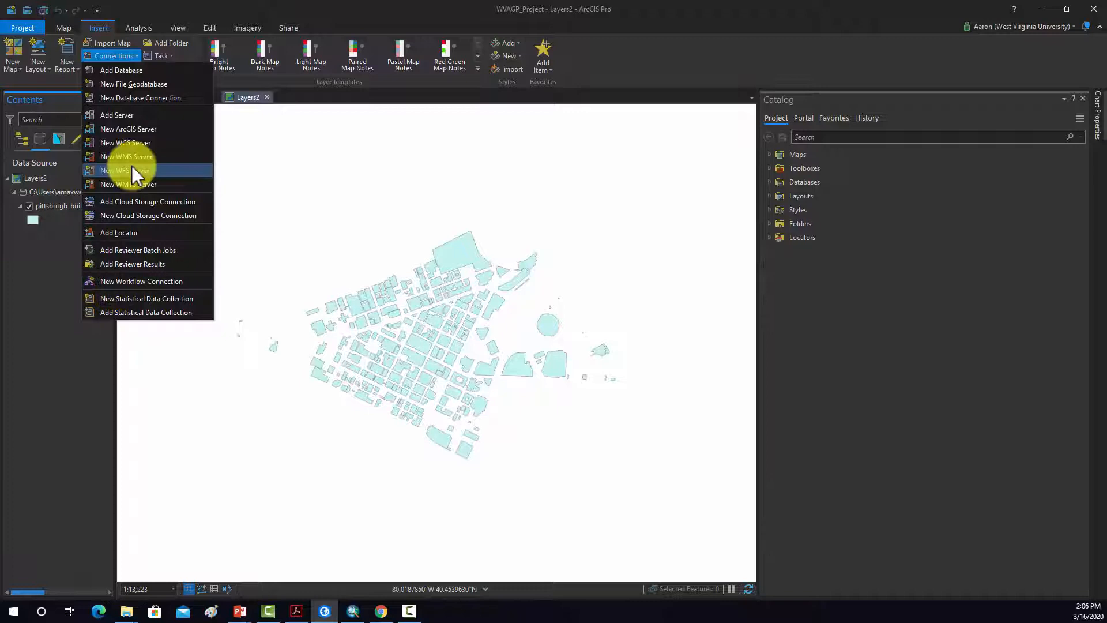
mouse_move(128, 134)
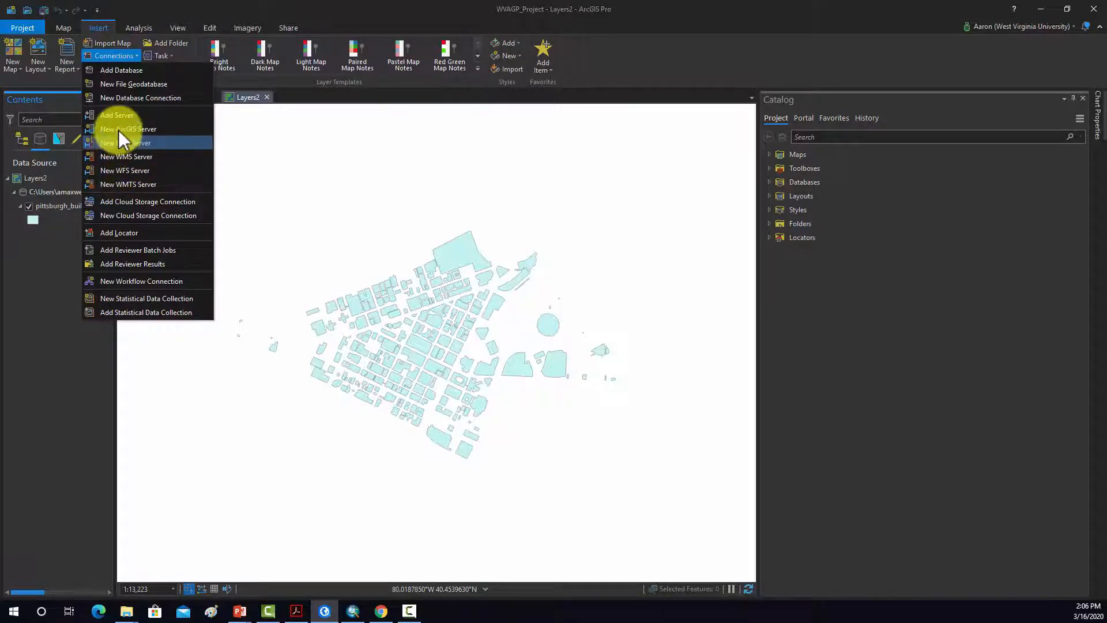
click(128, 128)
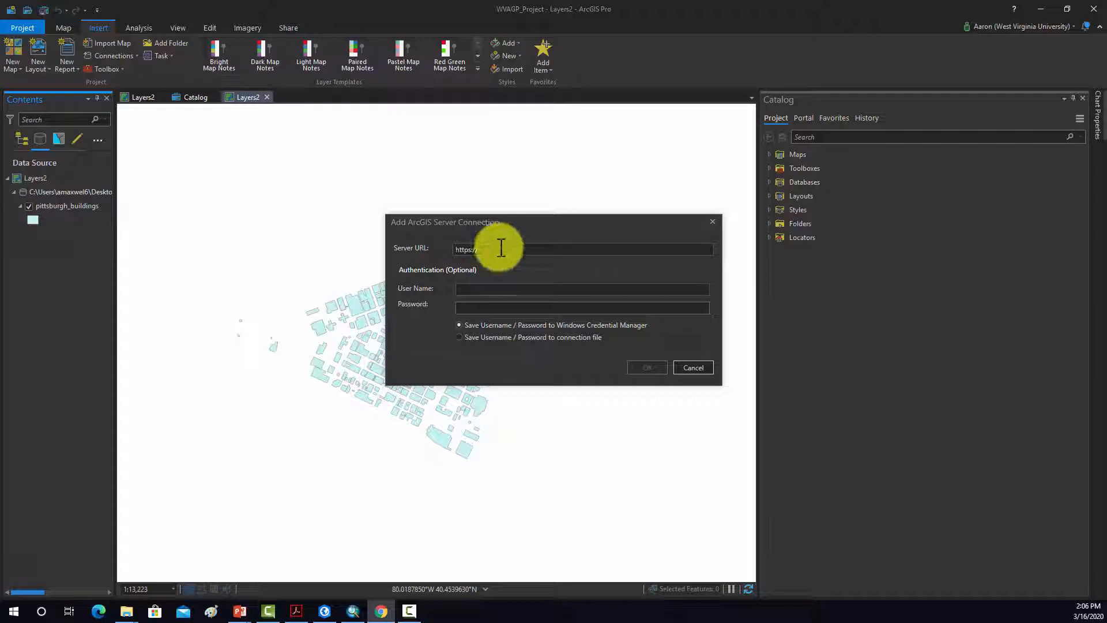
text(https://gis.apfo.usda.gov/arcgis/rest/services)
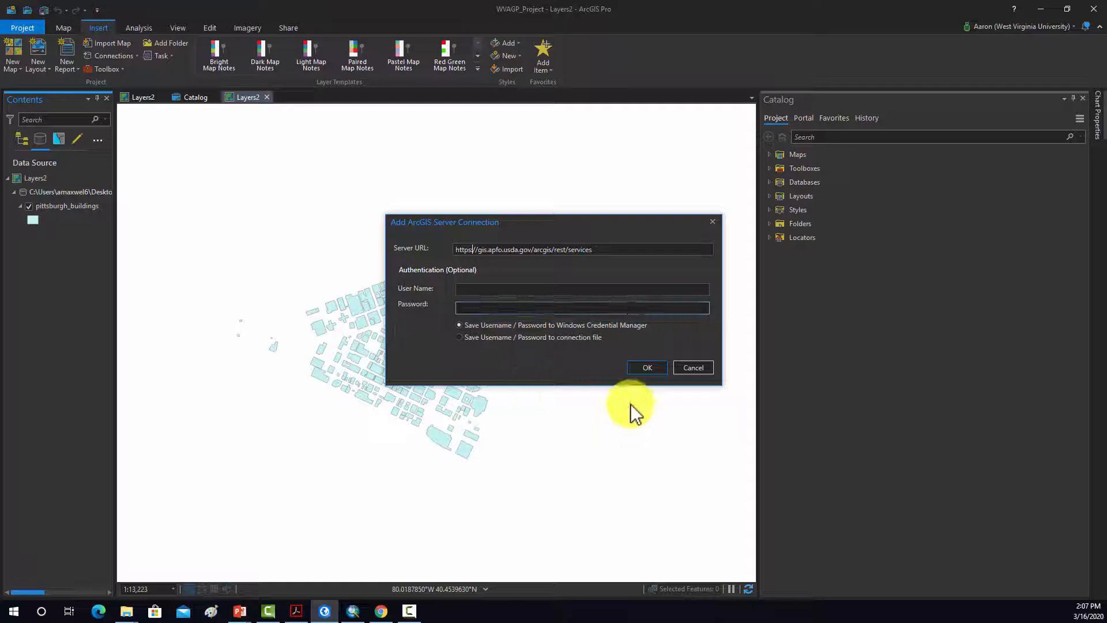
click(646, 367)
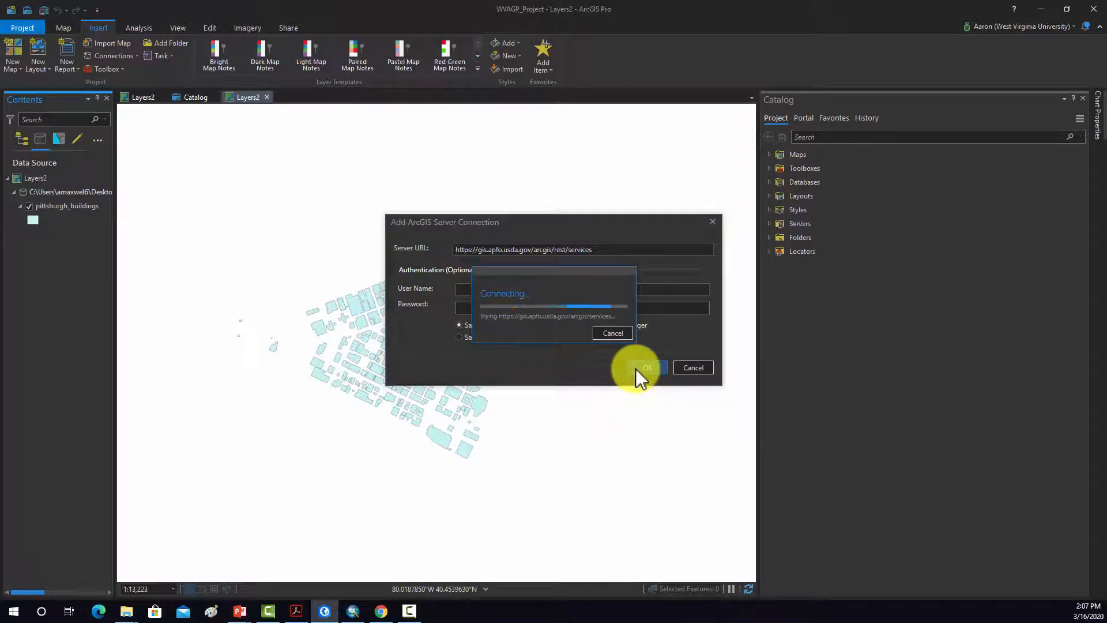
click(646, 367)
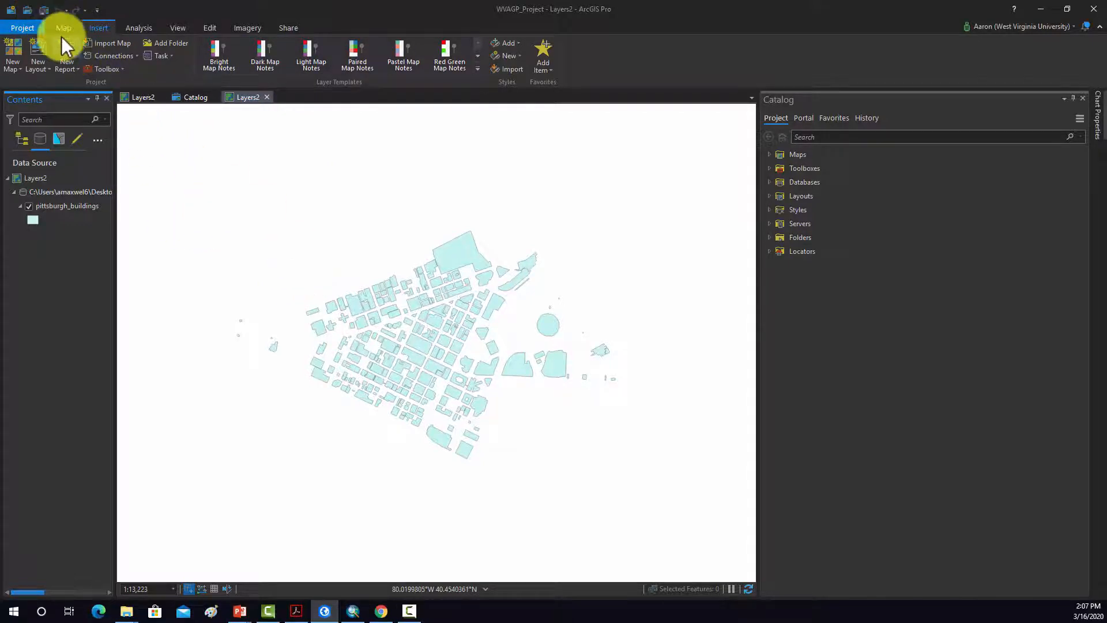
Add the USDA_CONUS_PRIME image service from the USDA server's NAIP folder to the map
click(62, 28)
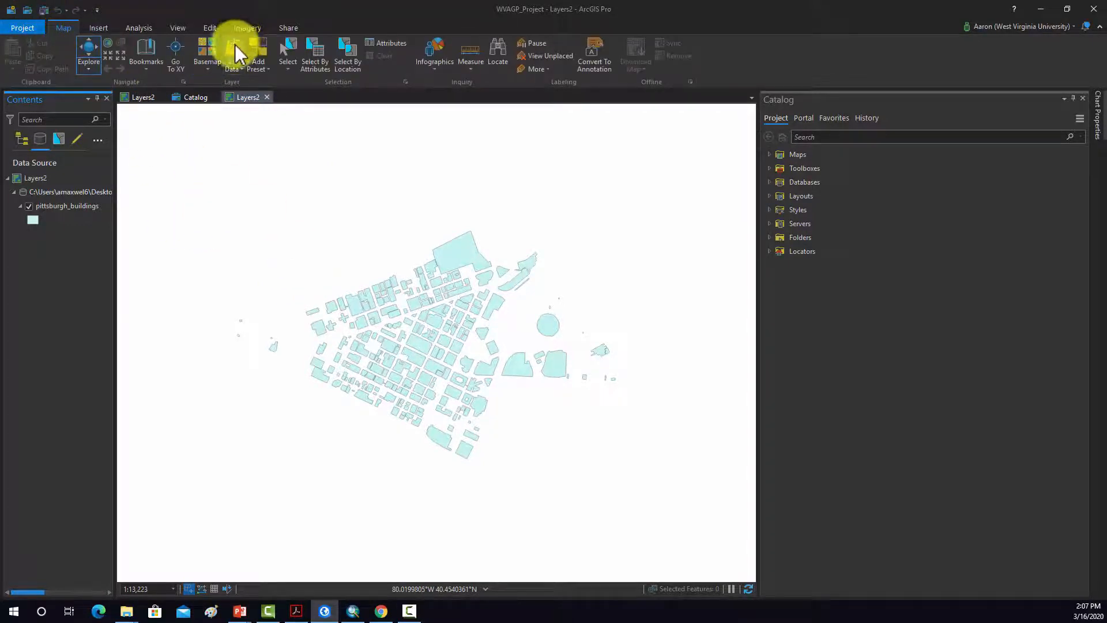
click(231, 55)
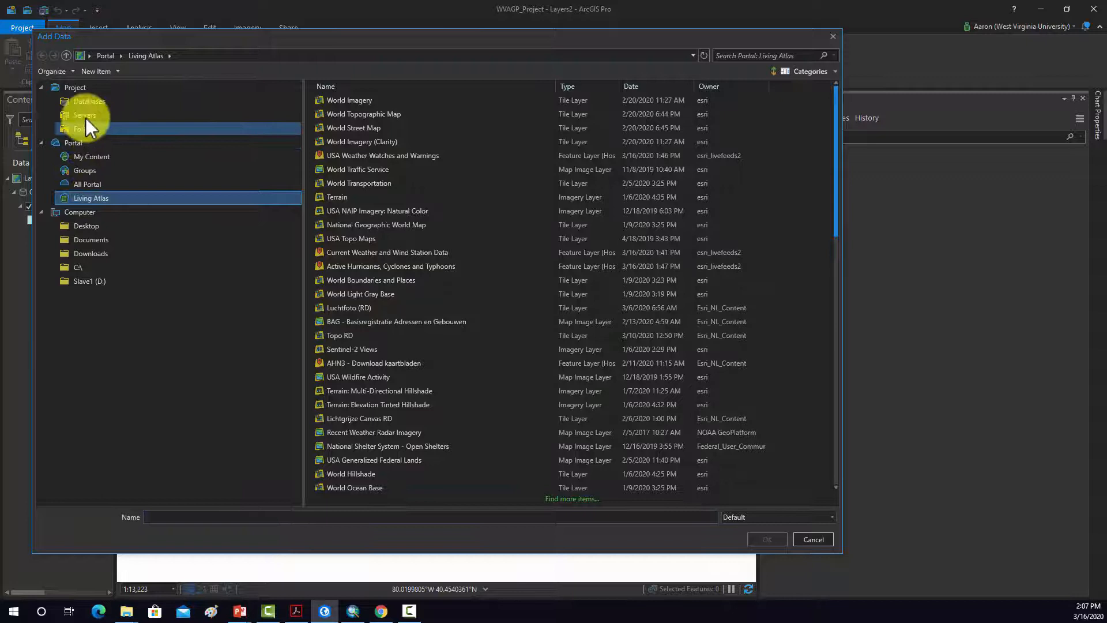
click(84, 115)
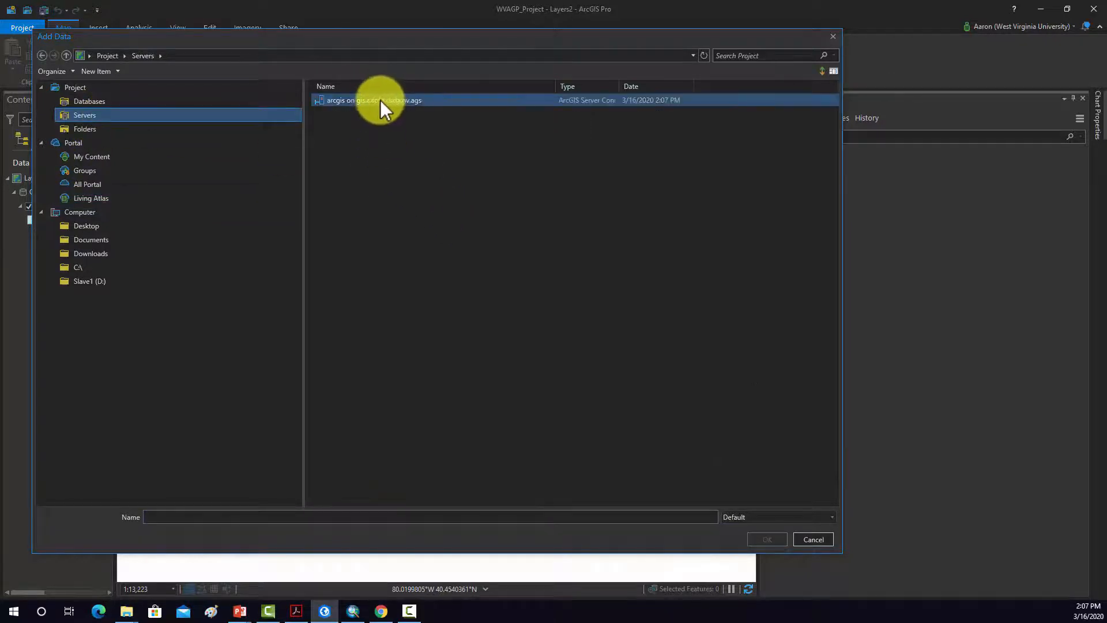
double_click(374, 99)
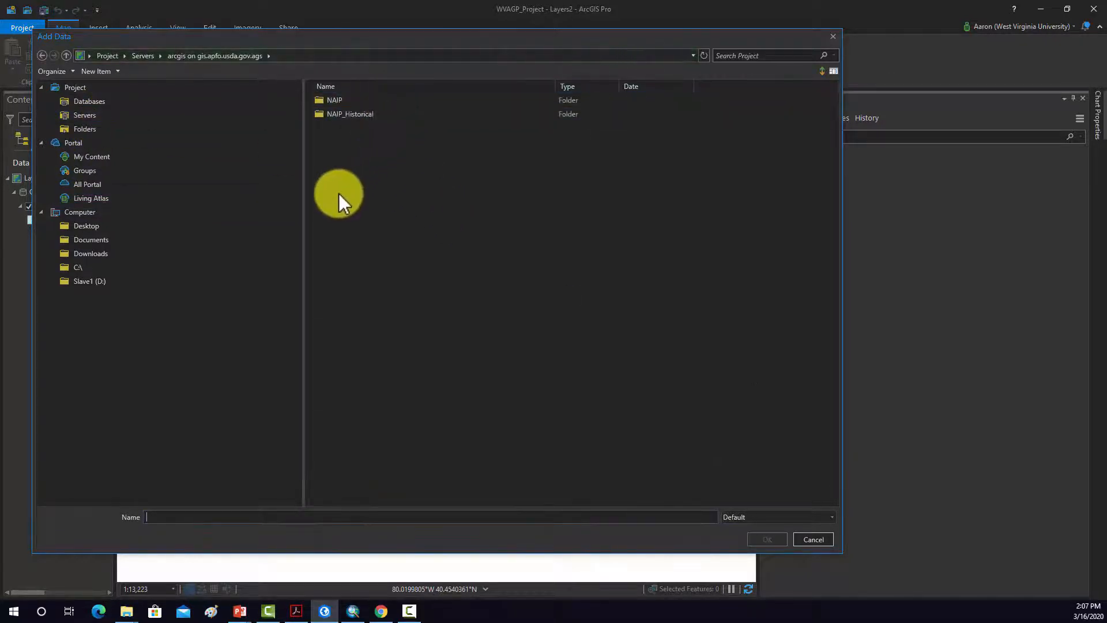
double_click(334, 99)
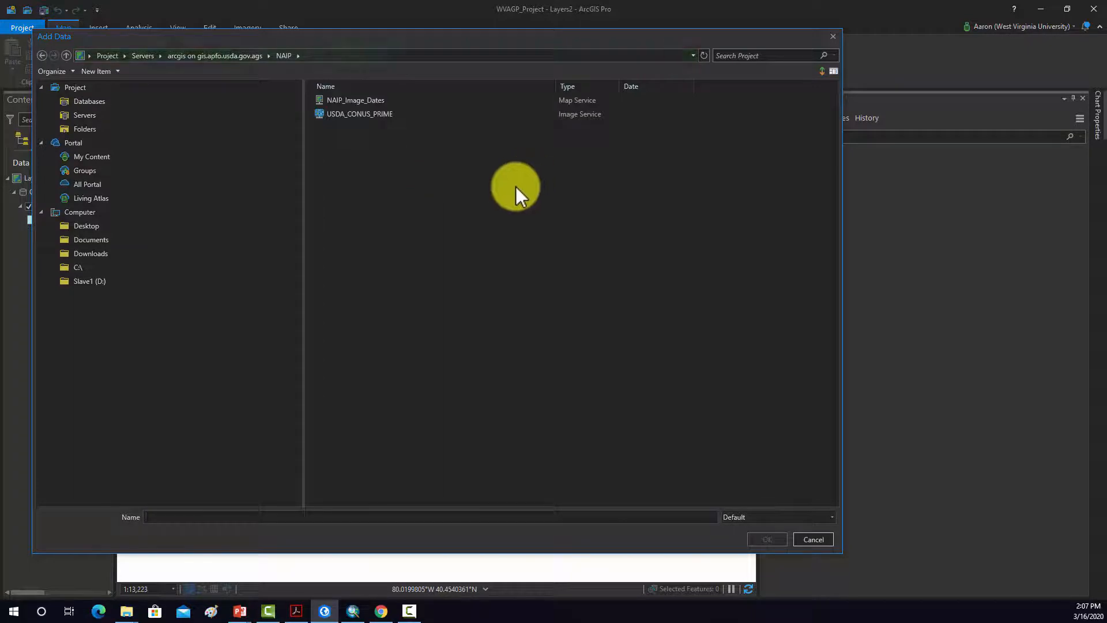
mouse_move(338, 159)
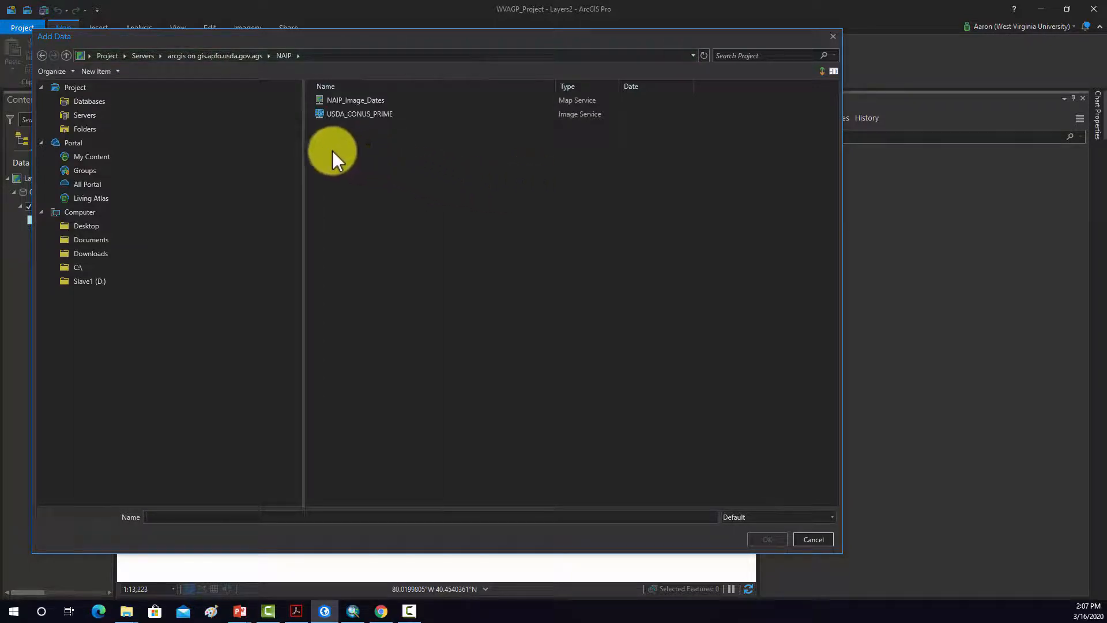
click(358, 115)
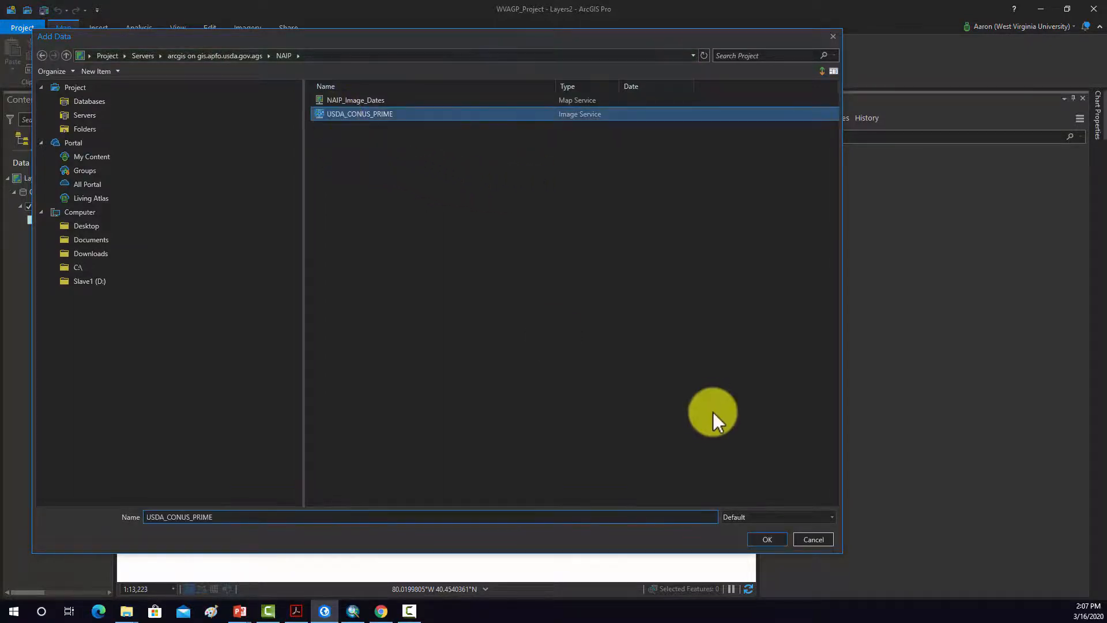
click(767, 539)
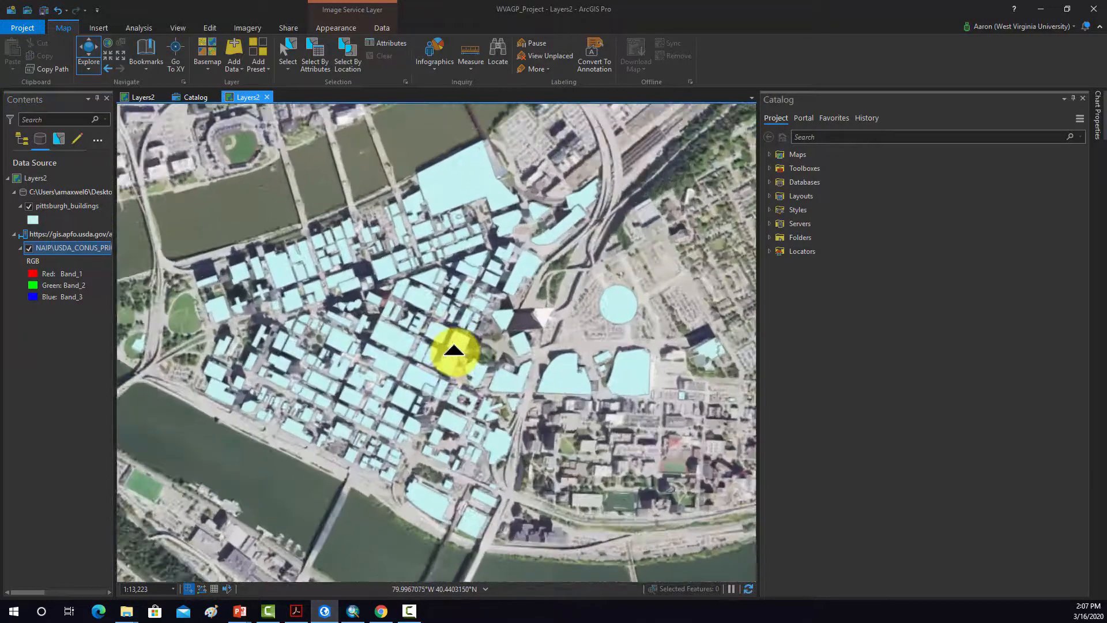
Zoom out and back in to inspect the NAIP imagery drawn beneath pittsburgh_buildings
scroll(down, 3)
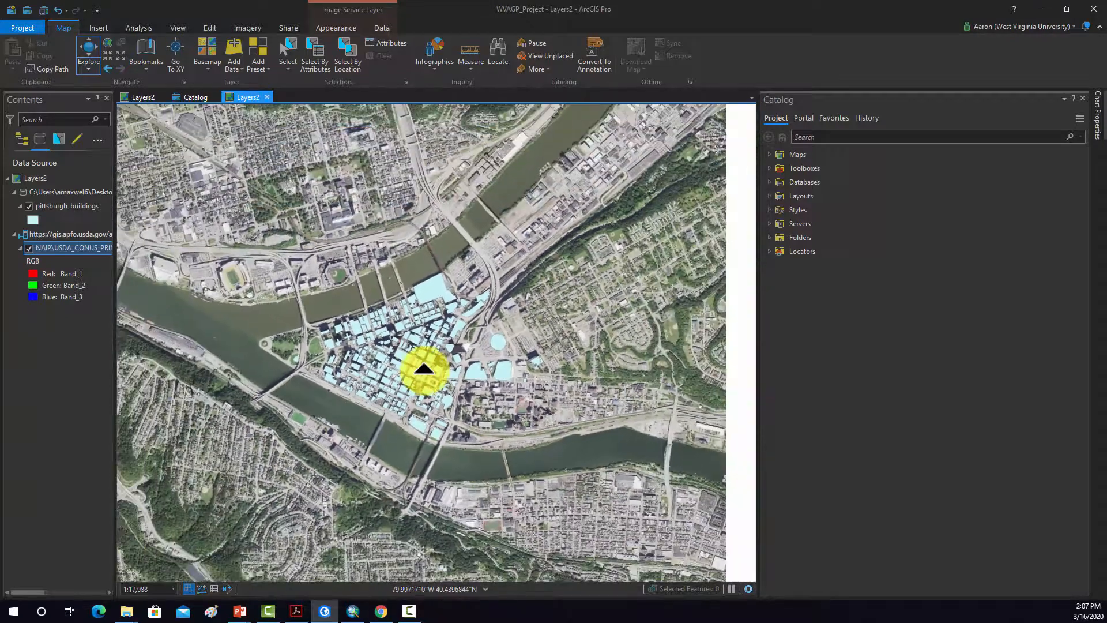
scroll(up, 3)
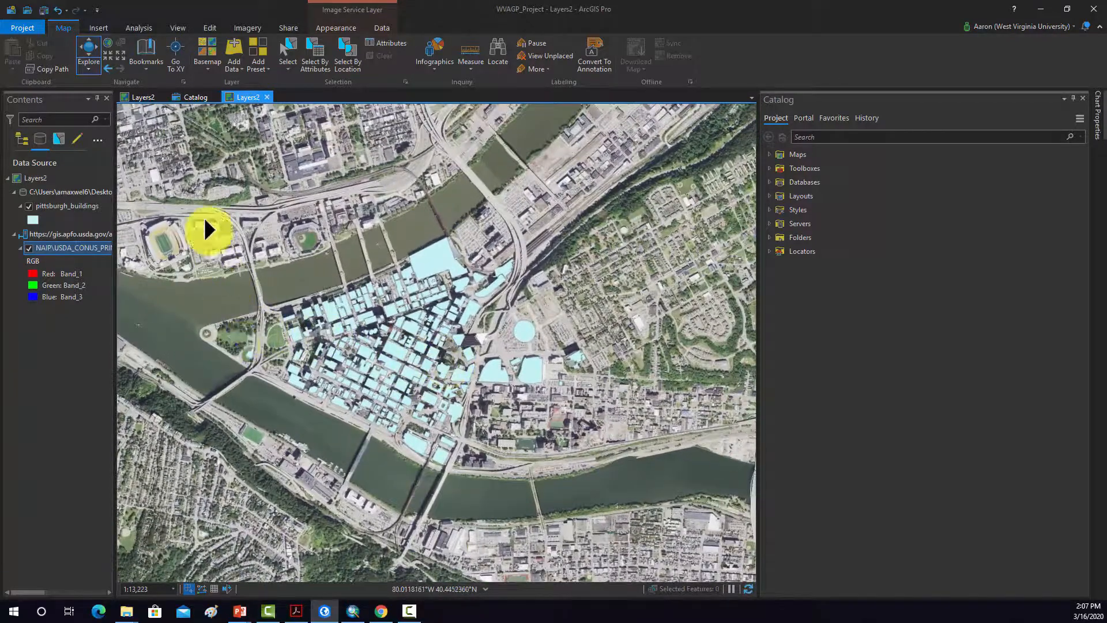